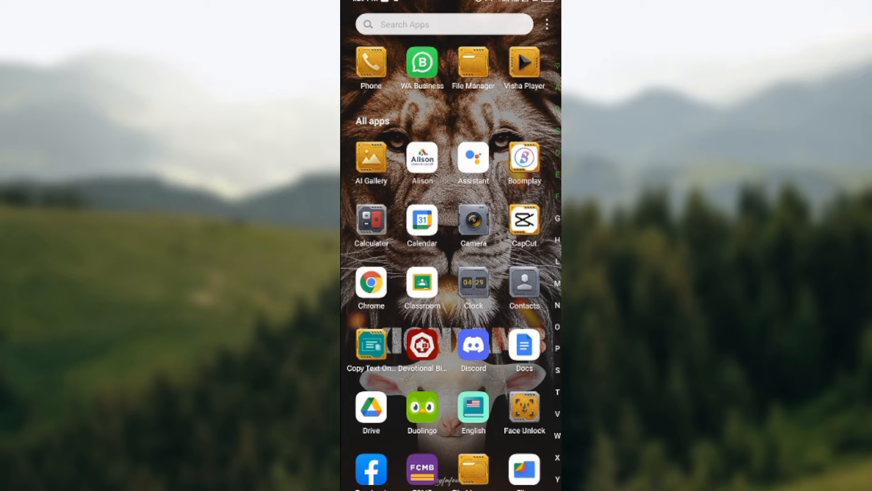
Launch Chrome from the Android app drawer
left_click(371, 283)
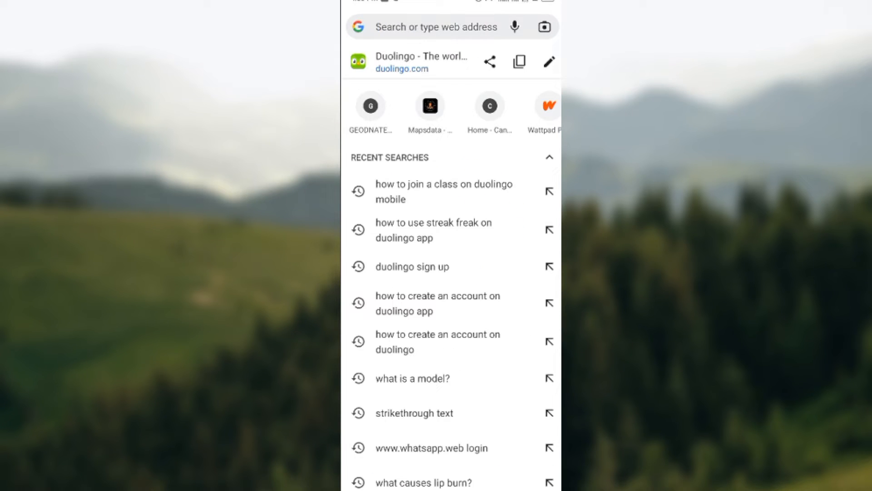
Enter a web address in Chrome's address bar to load Duolingo's welcome page at duolingo.com
left_click(436, 27)
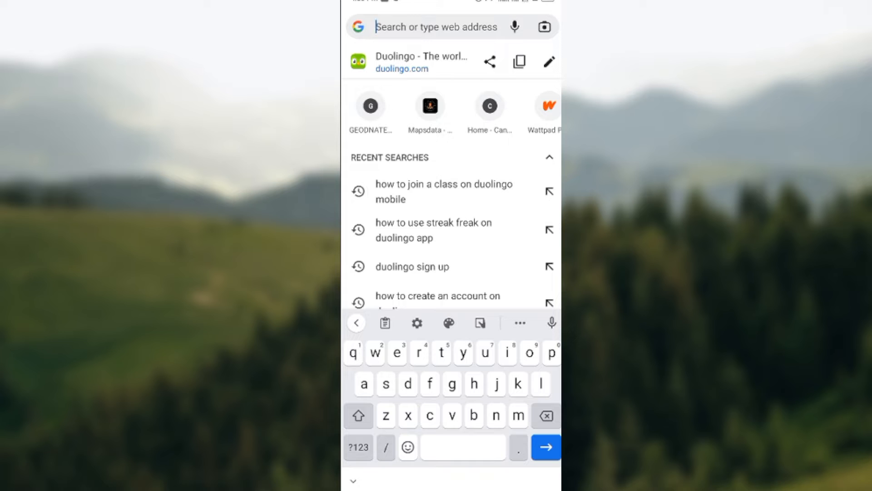
type("www.geodnatech.com")
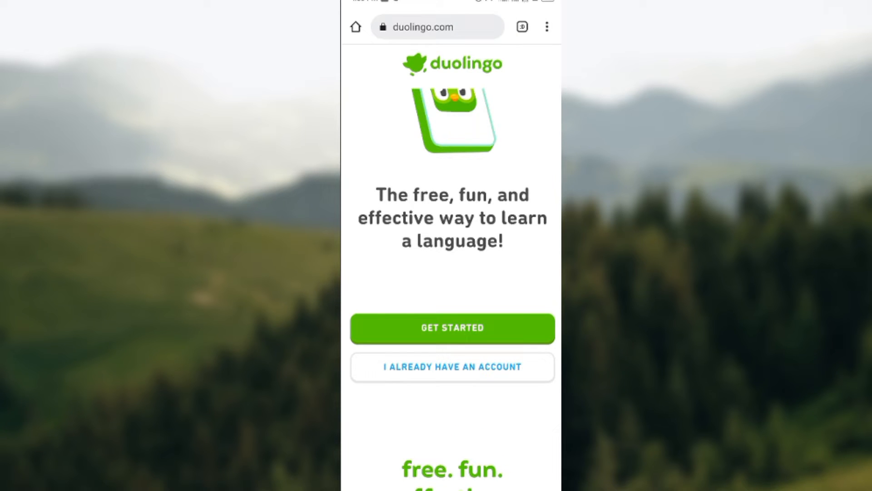
Scroll down and choose 'I already have an account' to reach the login form
scroll("down", 3)
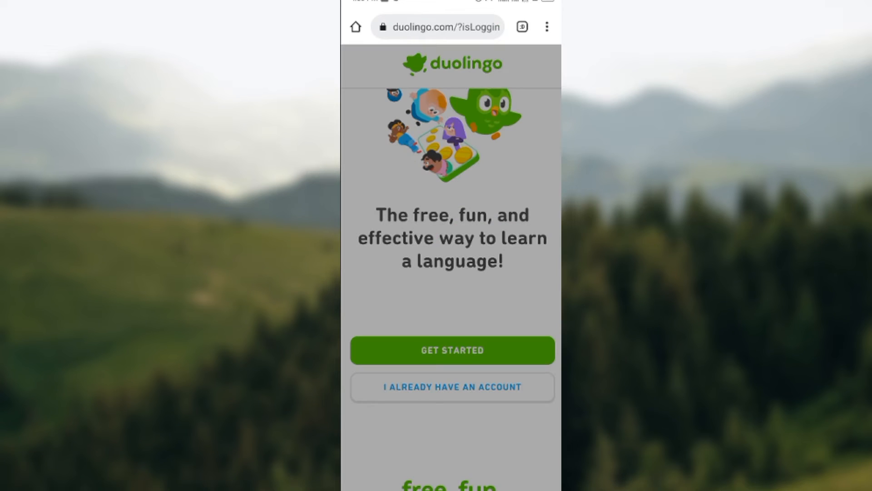
left_click(451, 386)
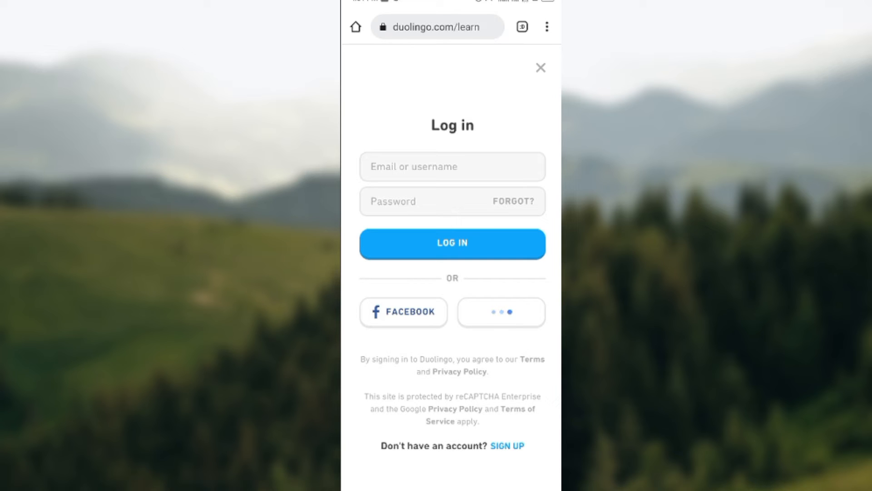
Sign in with the alternative sign-in button to load the Unit 1 learn page
left_click(539, 68)
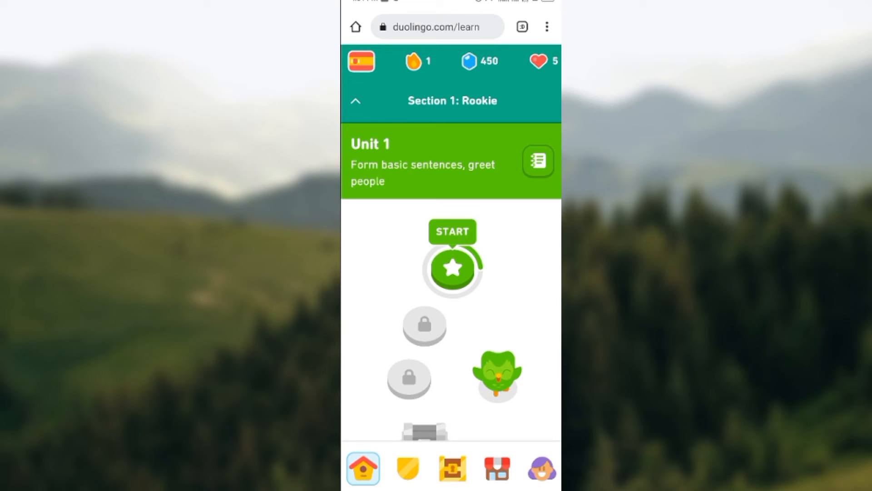
left_click(546, 27)
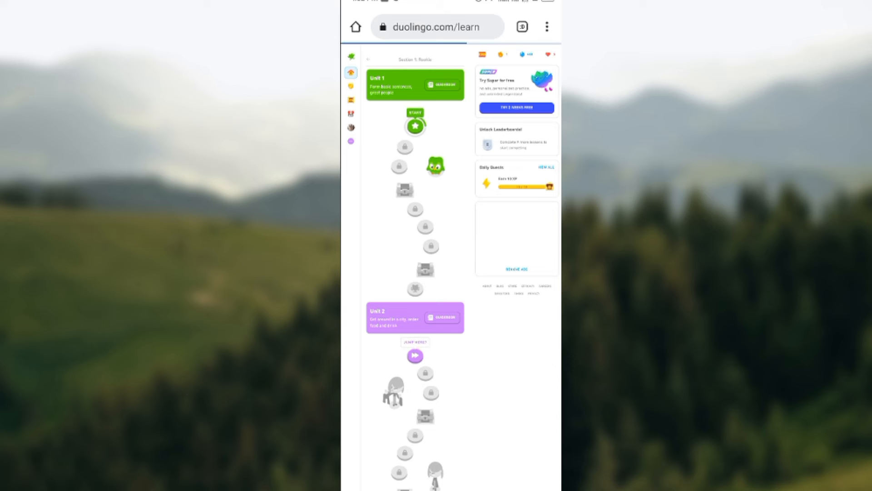
Scroll the desktop-layout Unit 1 learning path
scroll("down", 3)
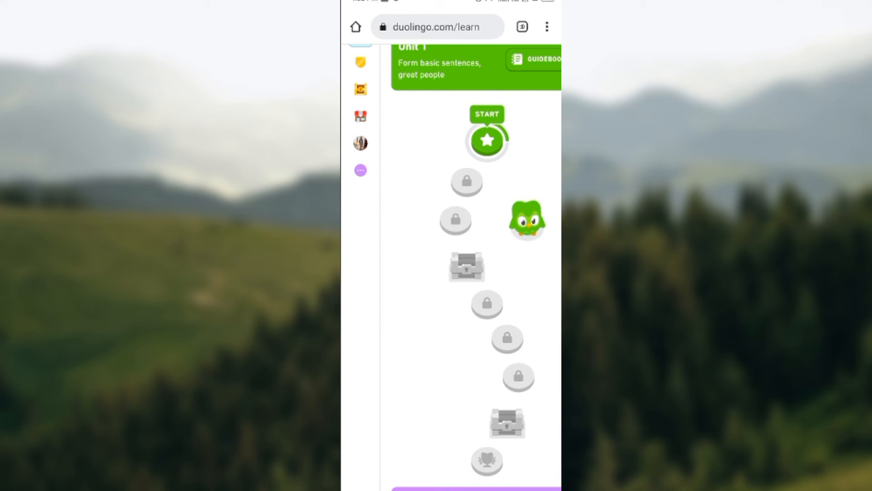
Open Settings from the More menu, dismissing the caller tune advert popup
left_click(360, 169)
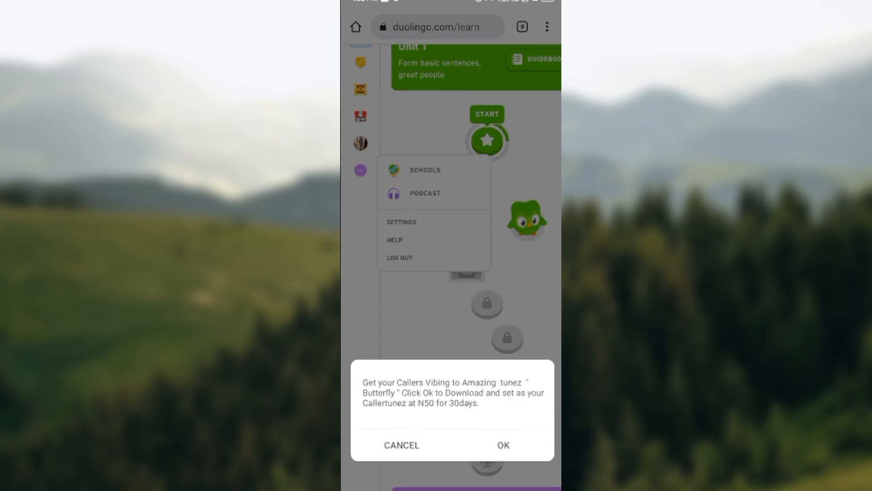
left_click(401, 445)
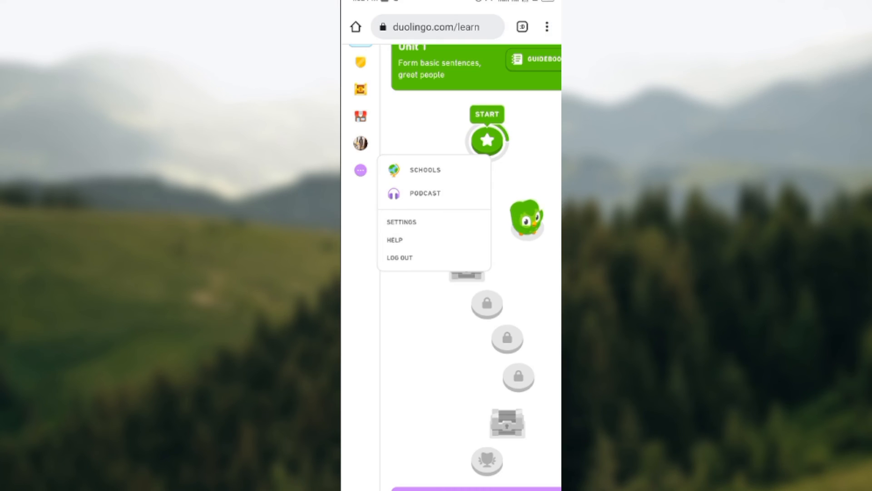
left_click(402, 221)
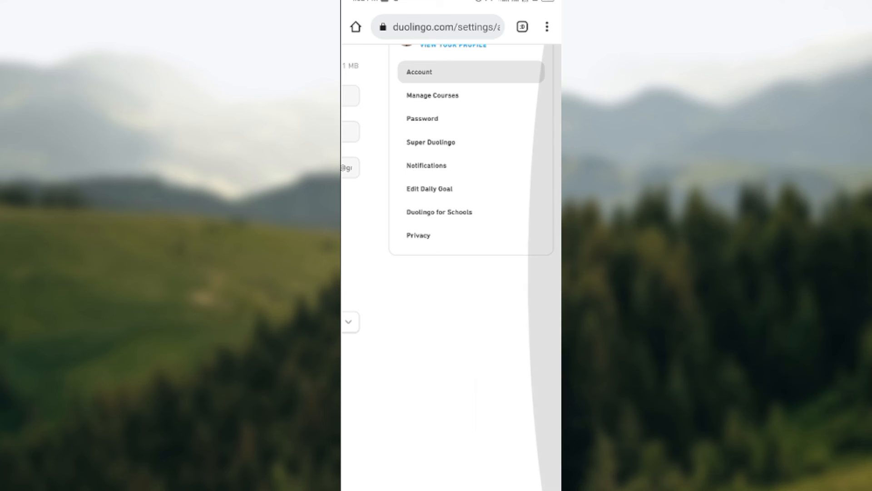
Scroll the settings page and select Privacy in the sidebar
scroll("down", 3)
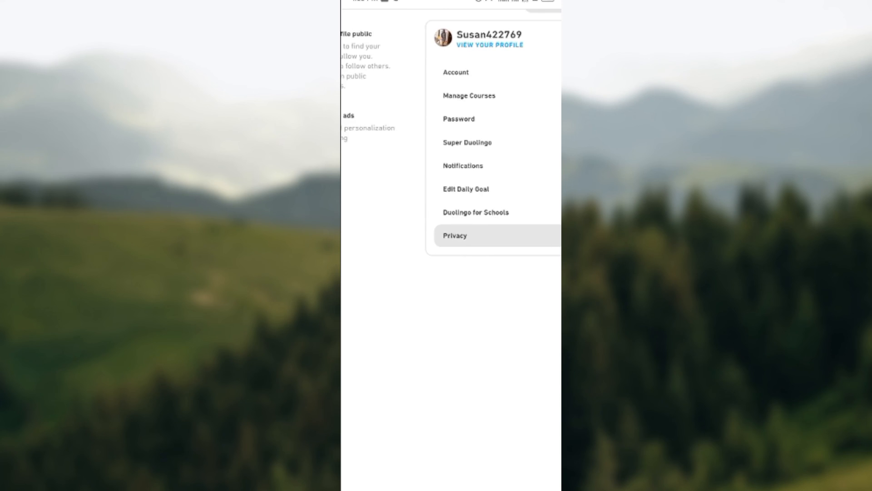
left_click(455, 235)
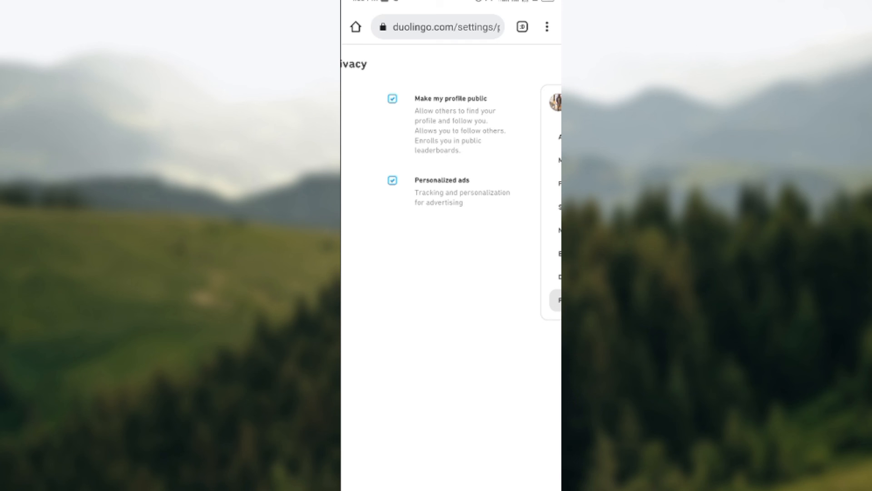
Uncheck 'Make my profile public' and save, leaving personalized ads checked
left_click(393, 99)
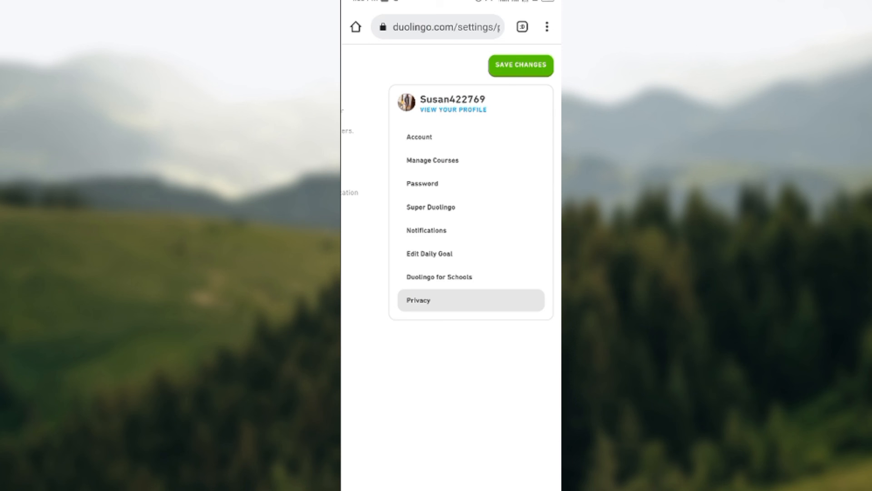
left_click(520, 65)
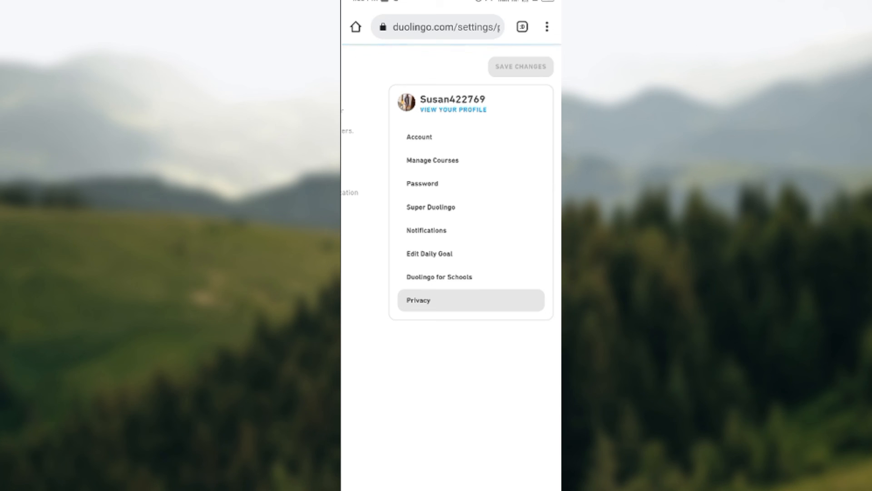
left_click(418, 300)
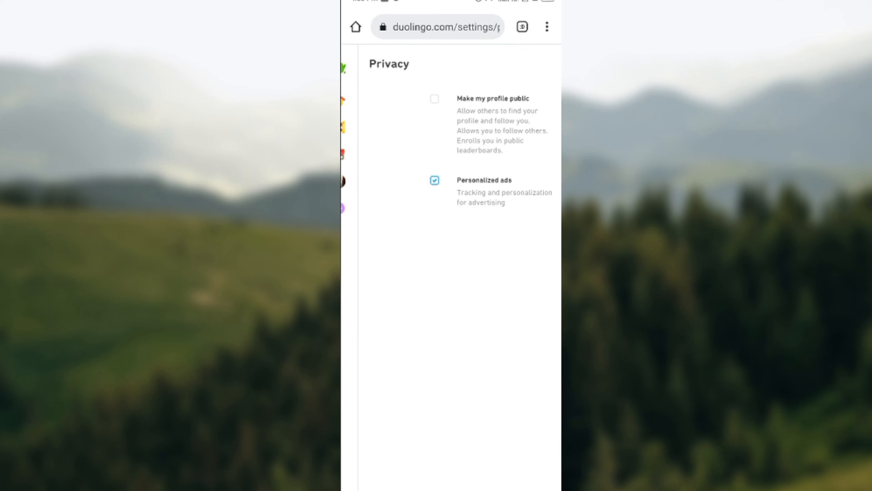